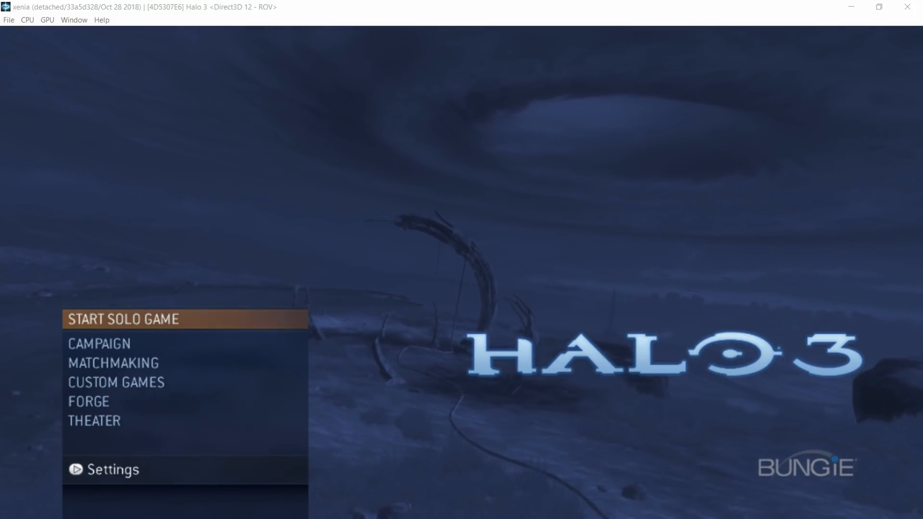
# Step: Launch a solo Campaign game from the Halo 3 main menu
pyautogui.click(122, 319)
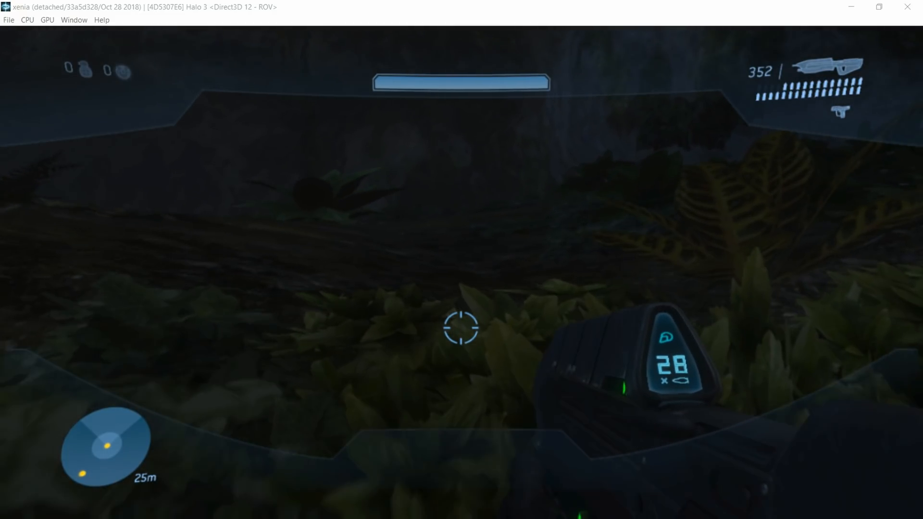
pyautogui.moveTo(462, 326)
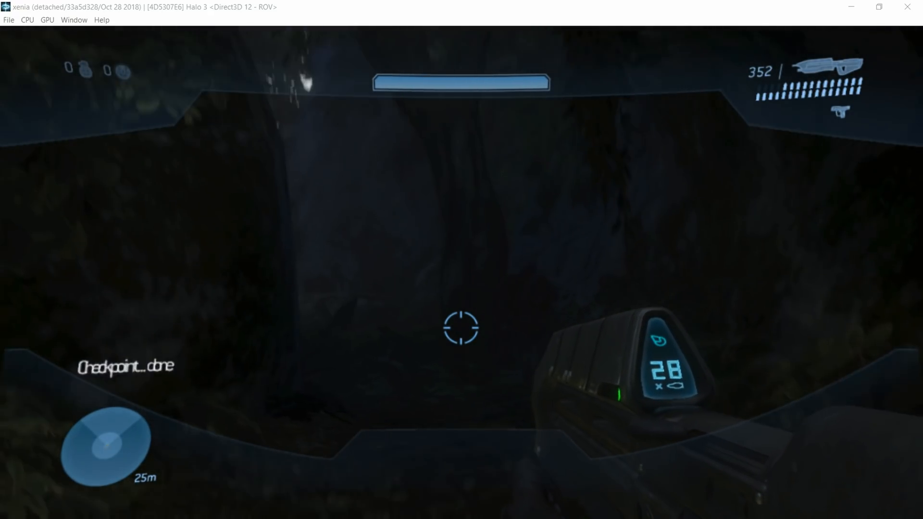
pyautogui.moveTo(461, 327)
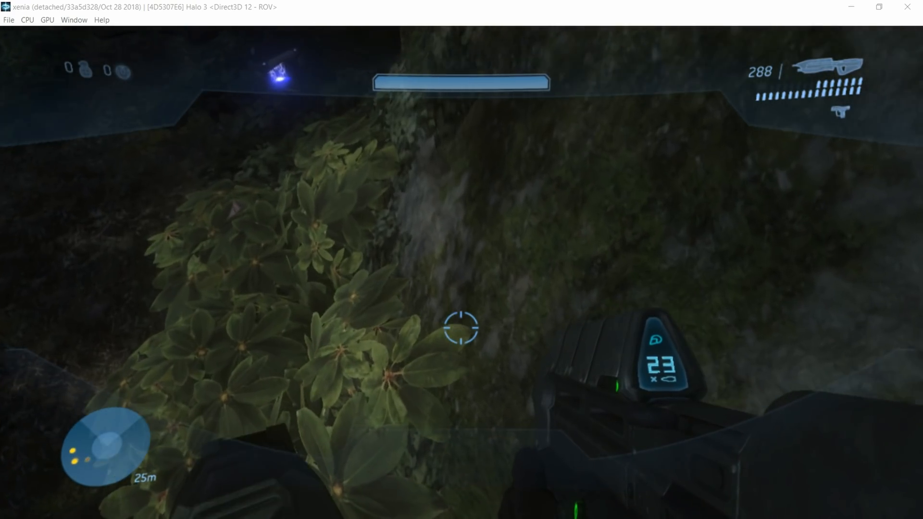
pyautogui.moveTo(461, 328)
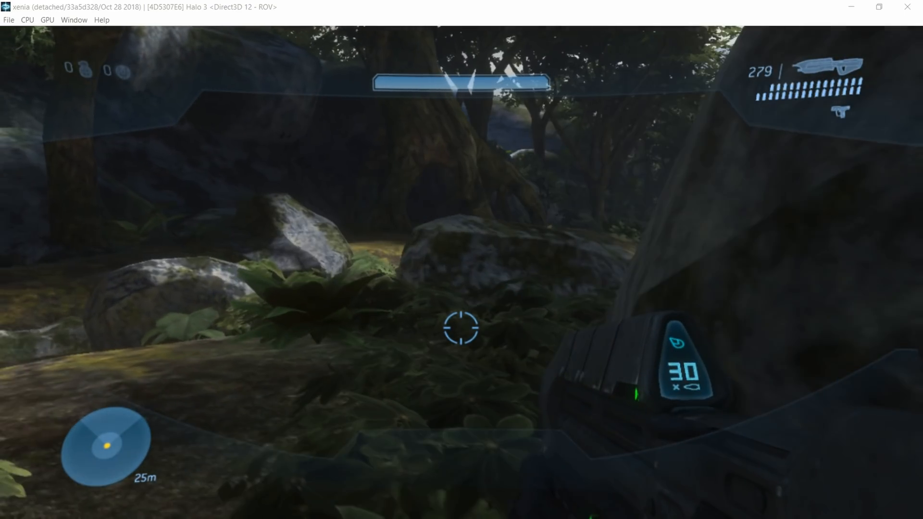
pyautogui.moveTo(461, 329)
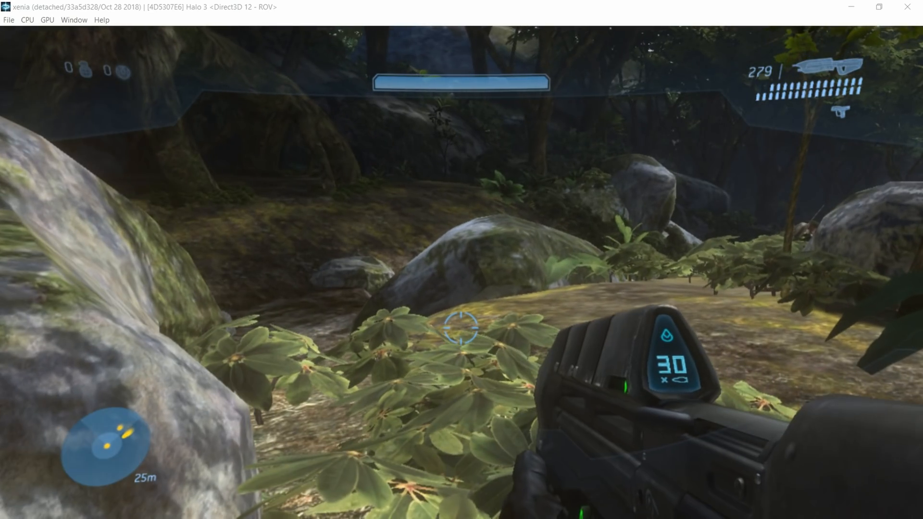
pyautogui.moveTo(461, 328)
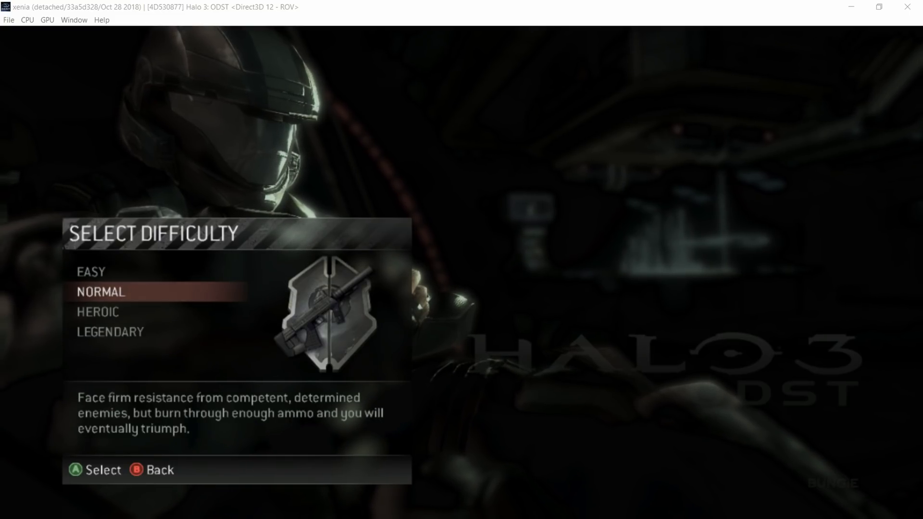
# Step: Move the ODST difficulty selection to Normal on the Select Difficulty screen
pyautogui.press('Up')
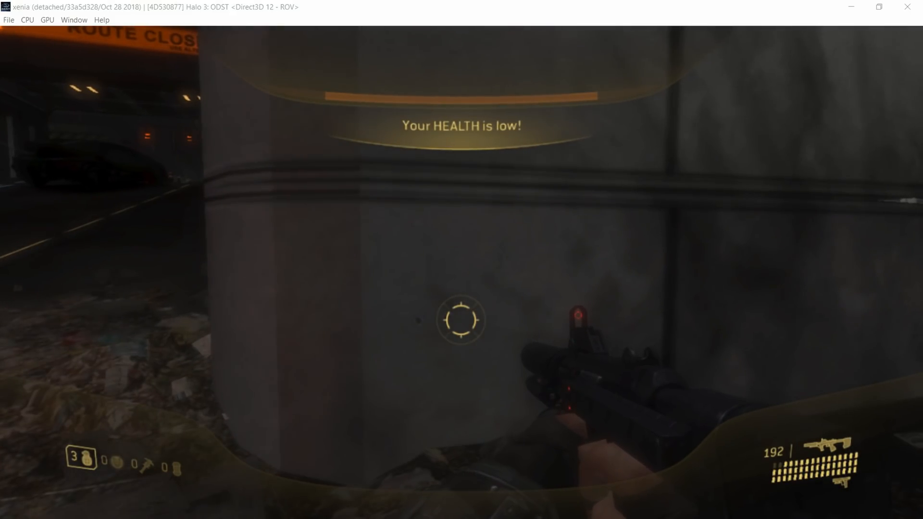
pyautogui.moveTo(461, 321)
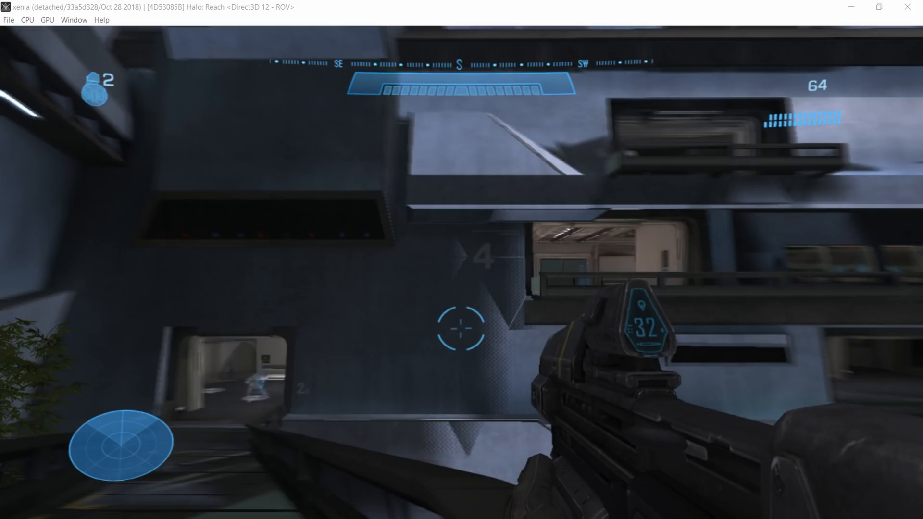
pyautogui.moveTo(462, 329)
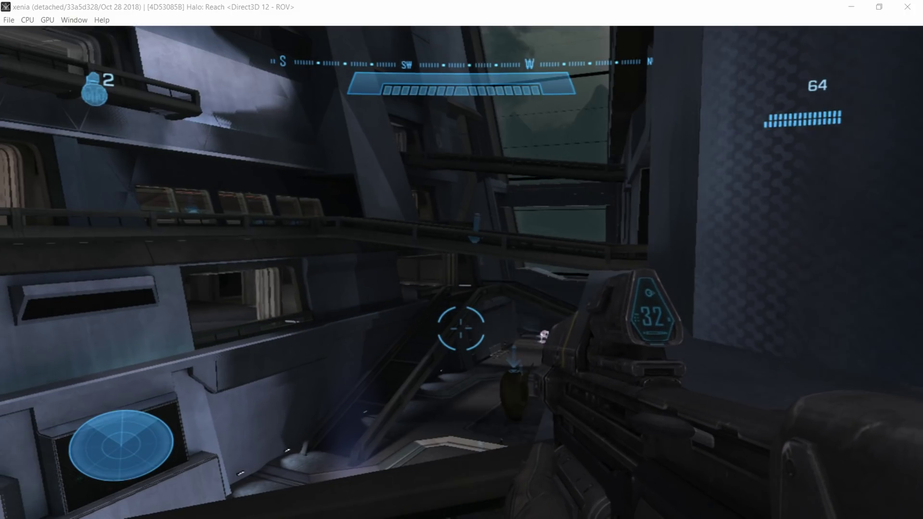
pyautogui.moveTo(461, 329)
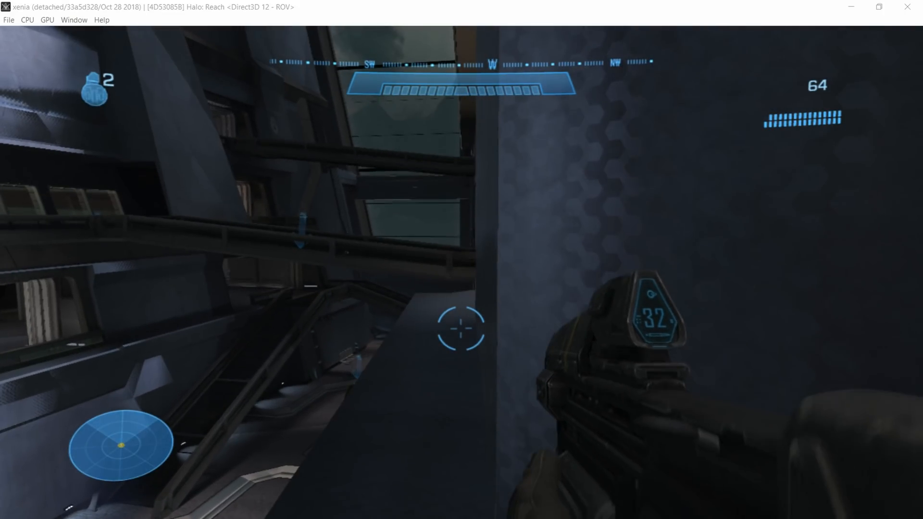
pyautogui.moveTo(462, 329)
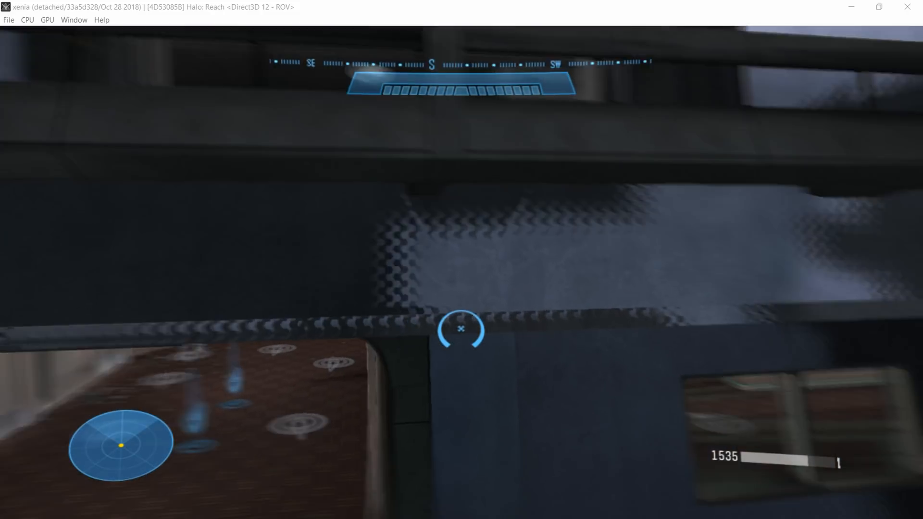
pyautogui.moveTo(461, 330)
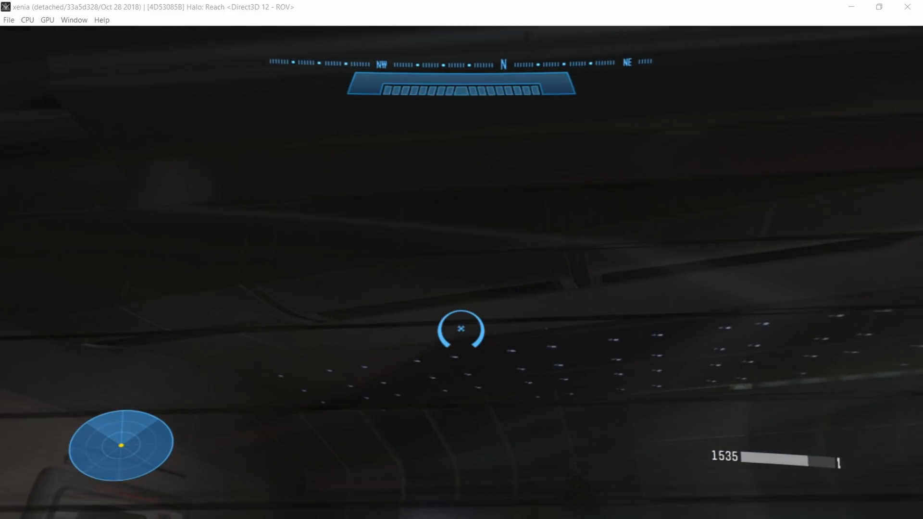
pyautogui.moveTo(462, 330)
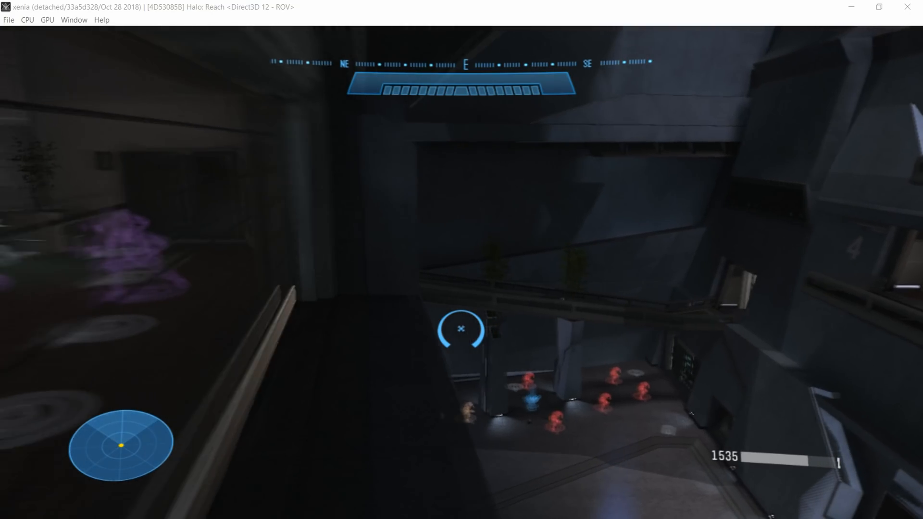